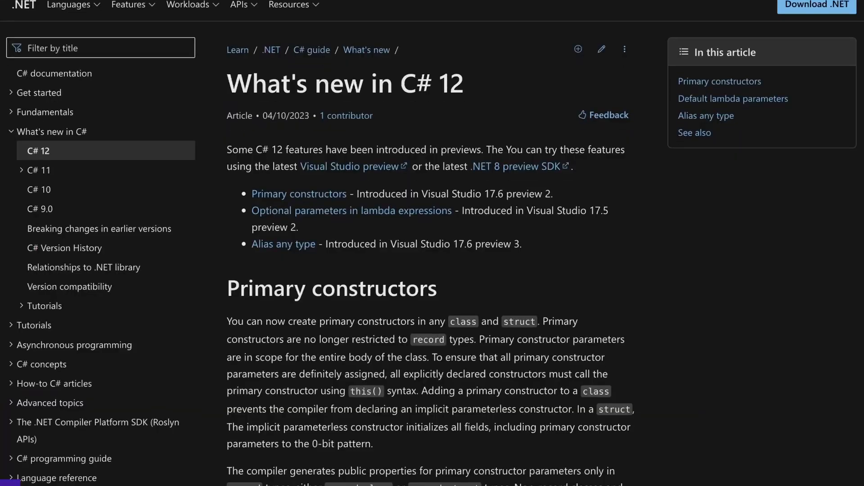
{"action": "scroll", "scroll_direction": "down", "scroll_amount": 3}
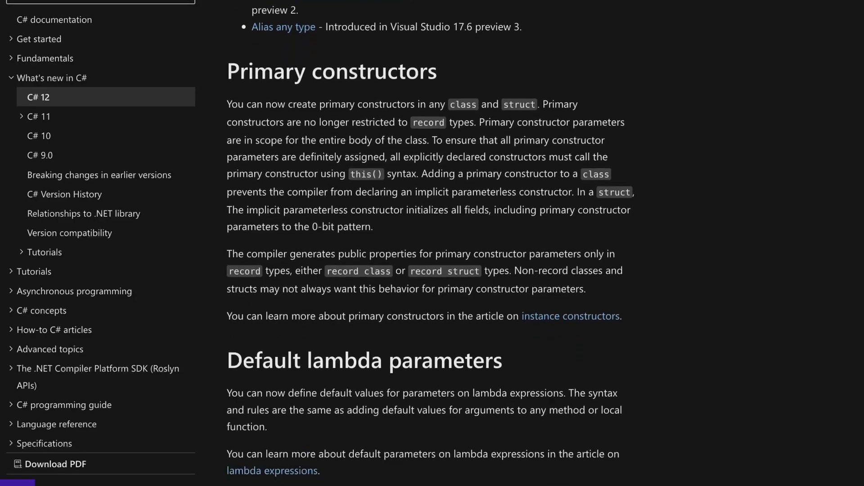